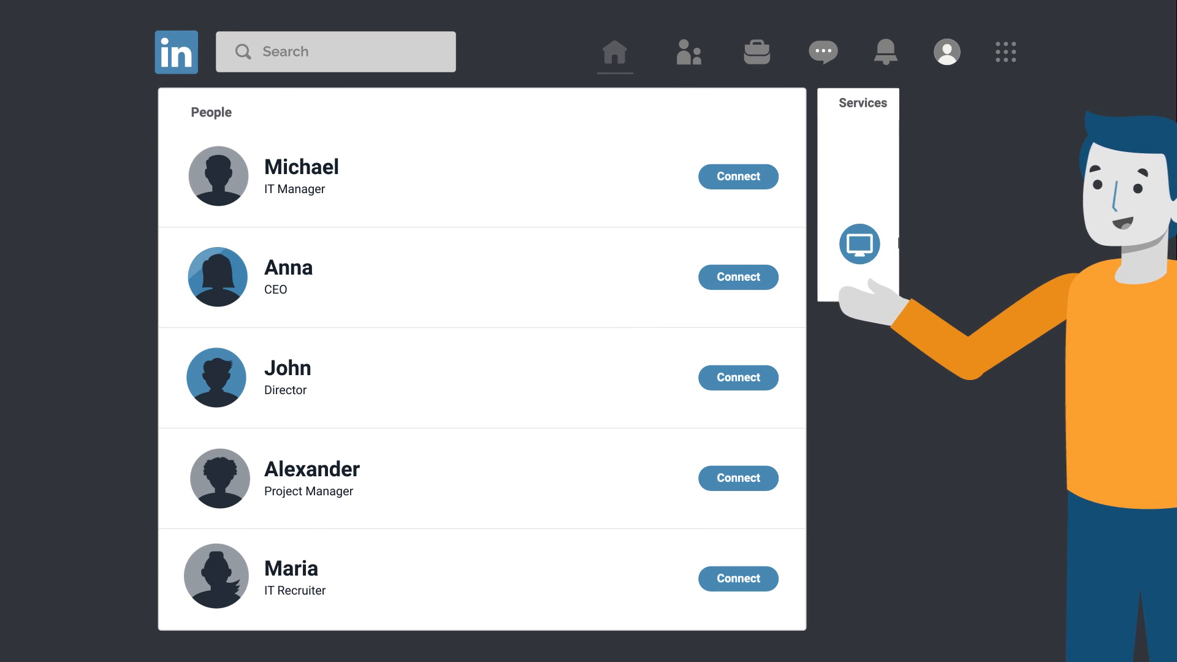
Step: Expand the service categories list and browse down toward Real estate
{"action": "left_click", "coordinate": [858, 243]}
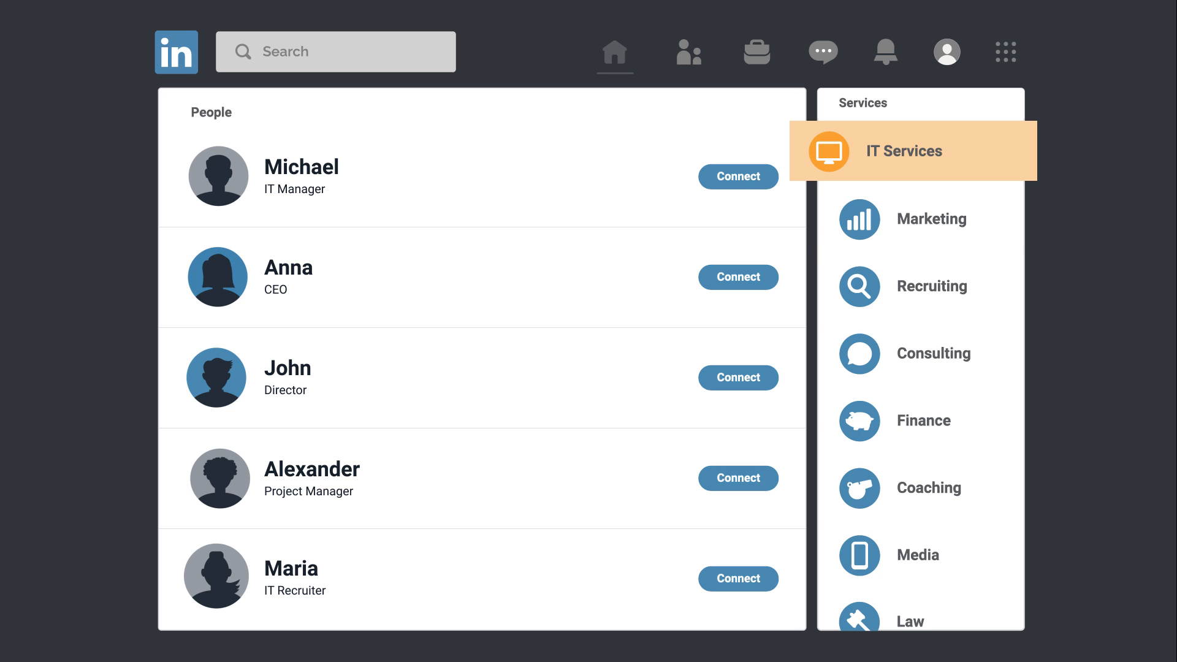
{"action": "scroll", "scroll_direction": "down", "scroll_amount": 3}
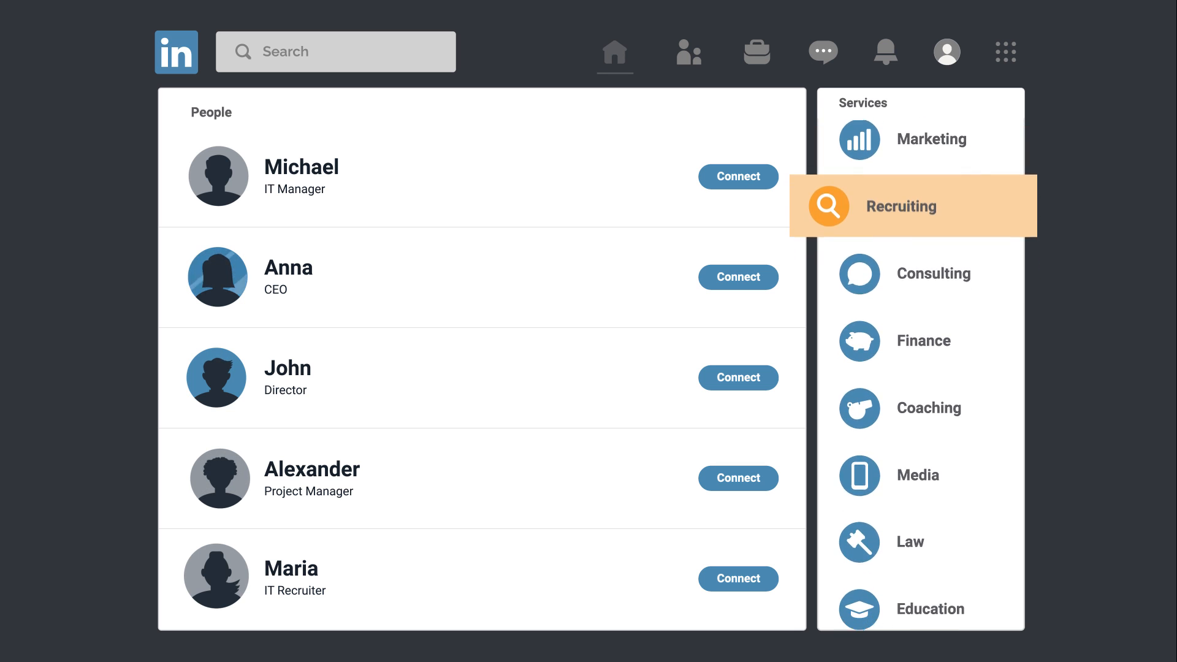
{"action": "scroll", "scroll_direction": "down", "scroll_amount": 3}
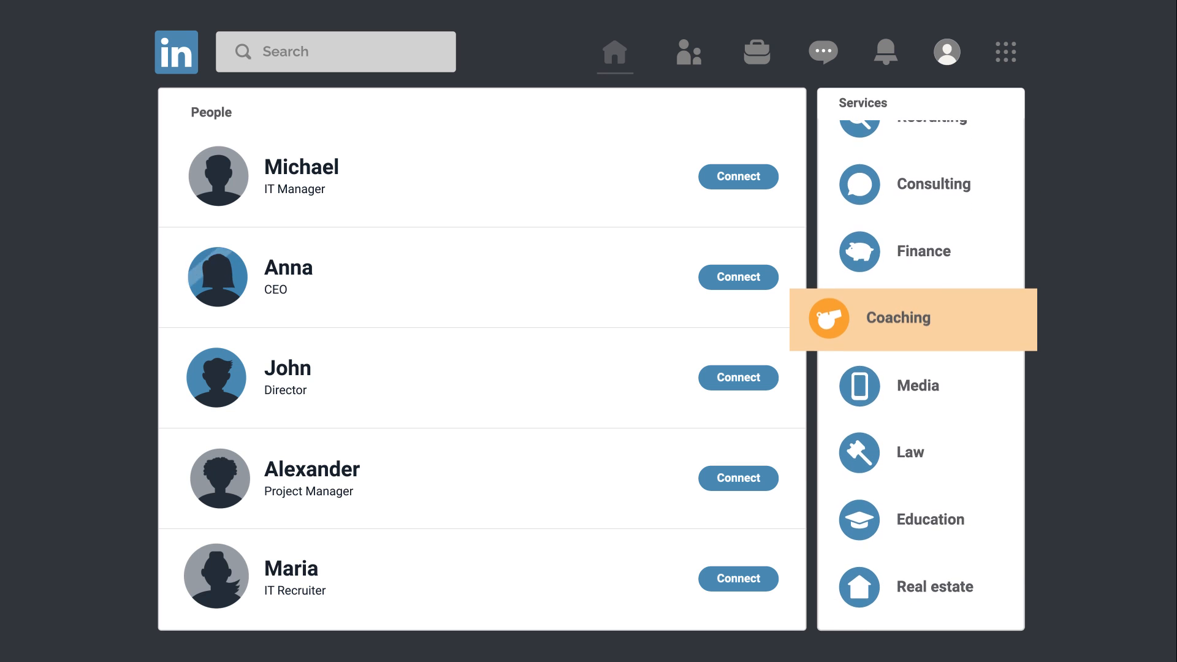
{"action": "mouse_move", "coordinate": [901, 517]}
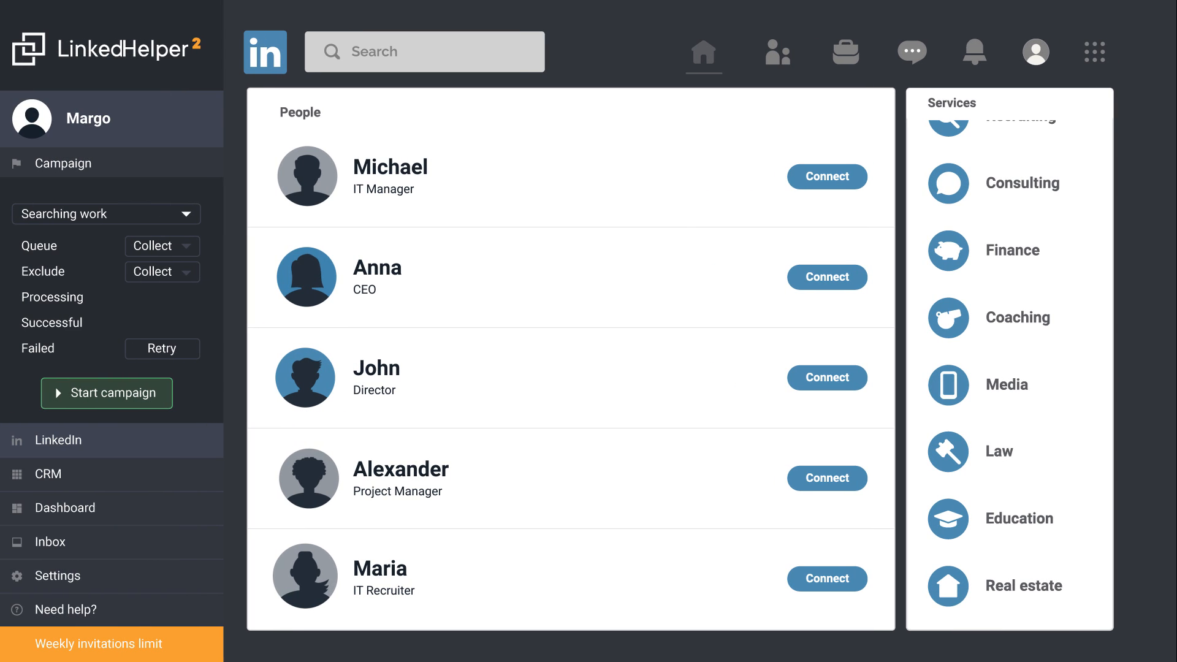
{"action": "mouse_move", "coordinate": [577, 194]}
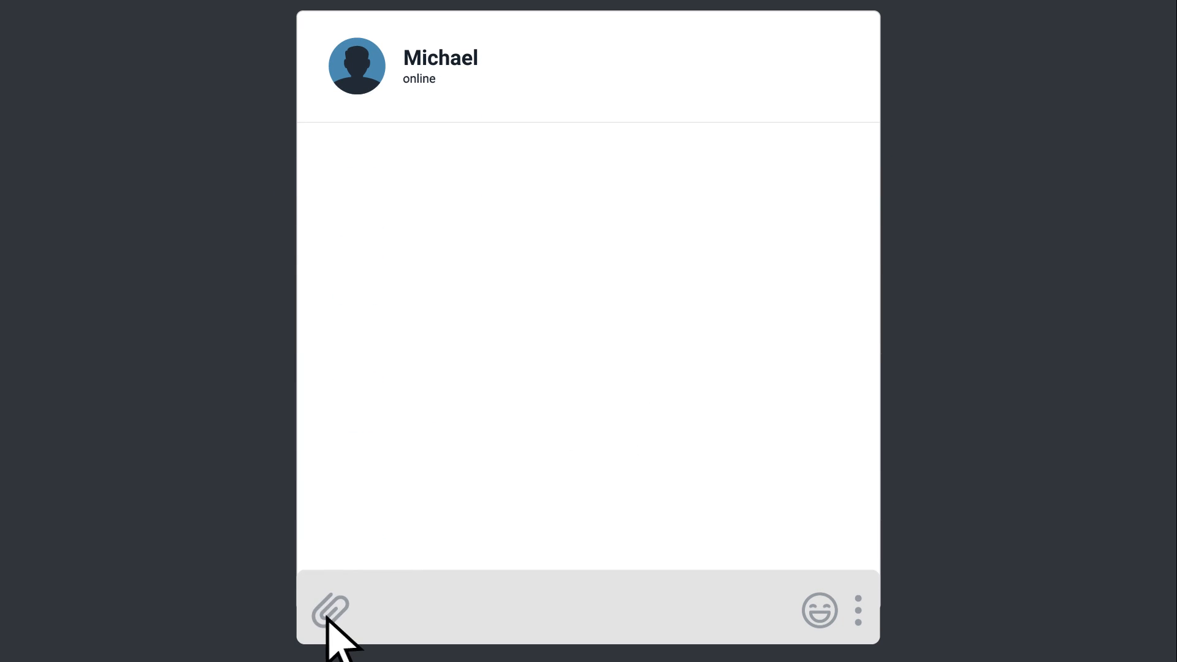
Step: Bring up the picture-template gallery from the chat's attachment icon
{"action": "left_click", "coordinate": [330, 609]}
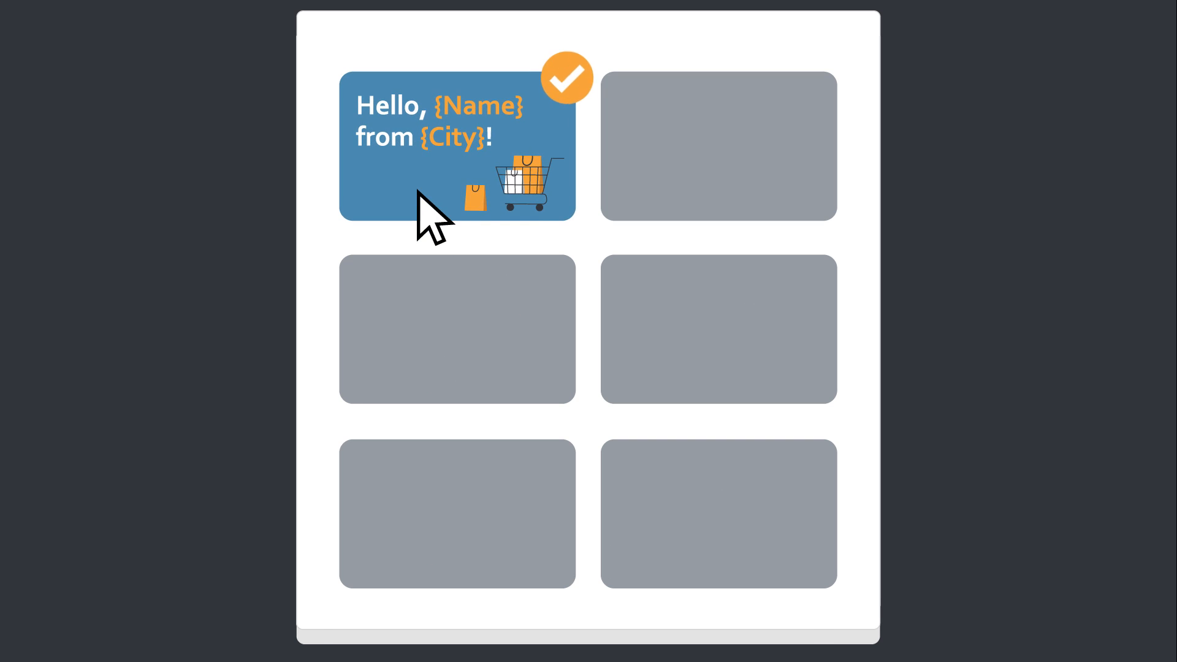